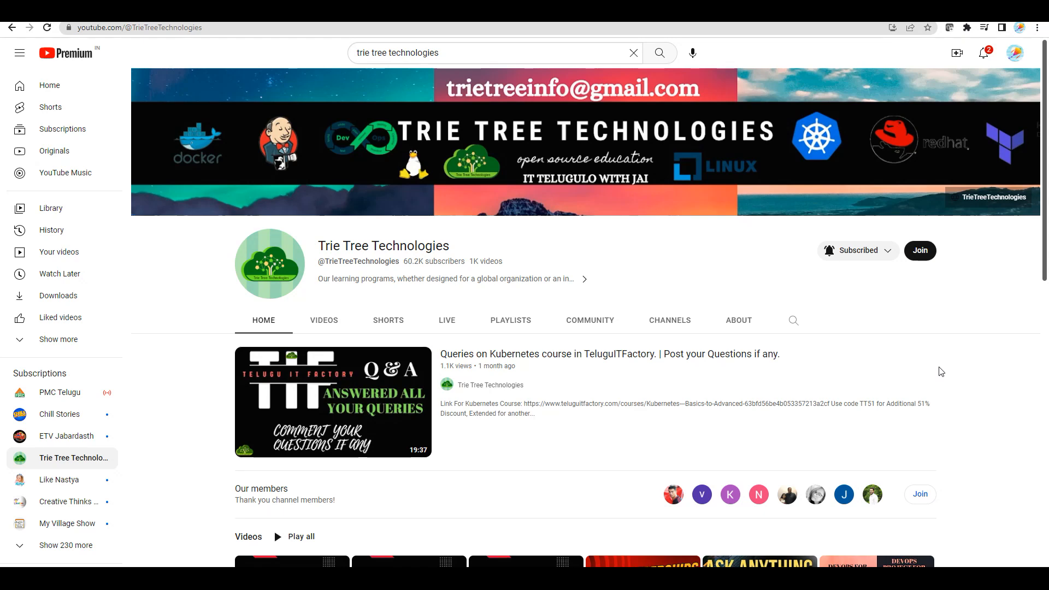
mouse_move(936, 373)
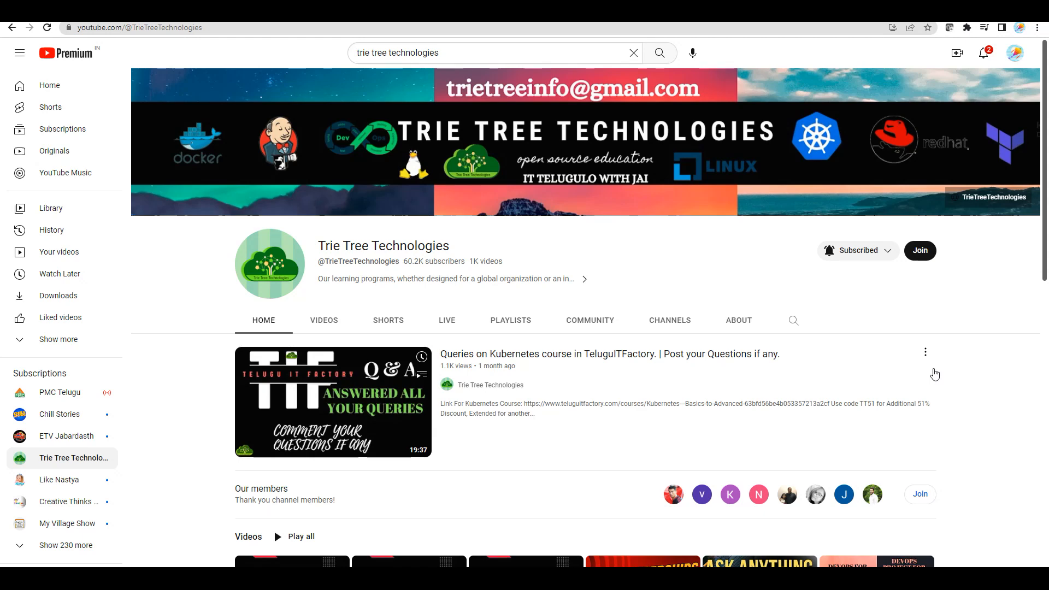
mouse_move(1013, 394)
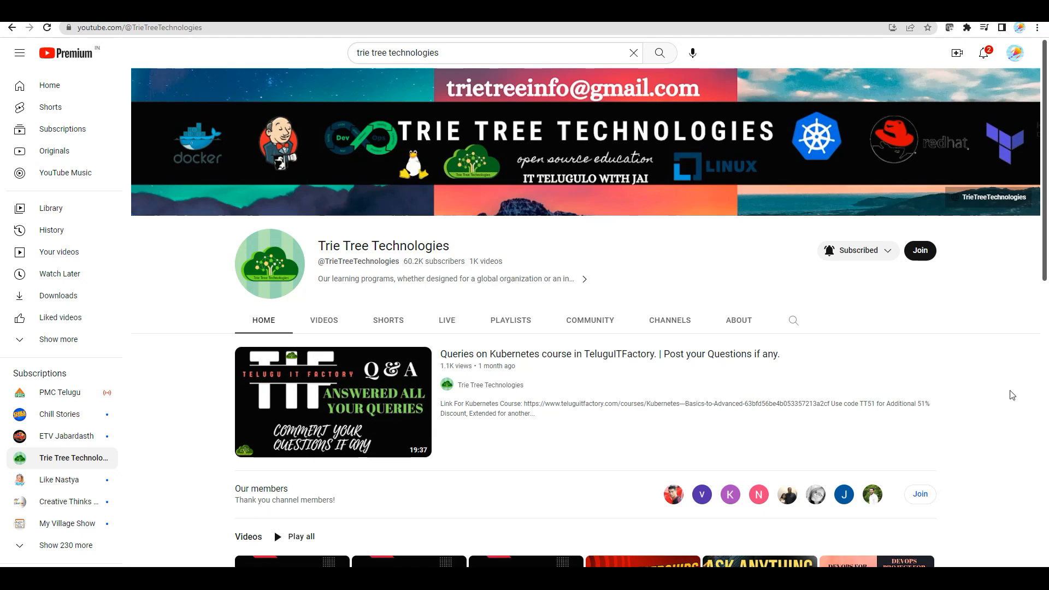
mouse_move(667, 390)
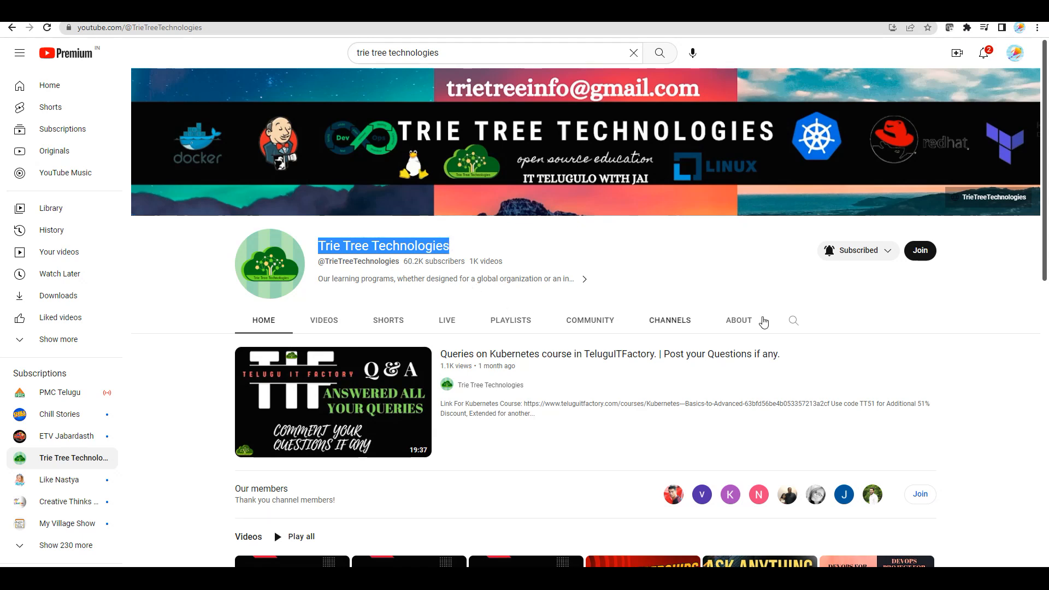
mouse_move(1016, 355)
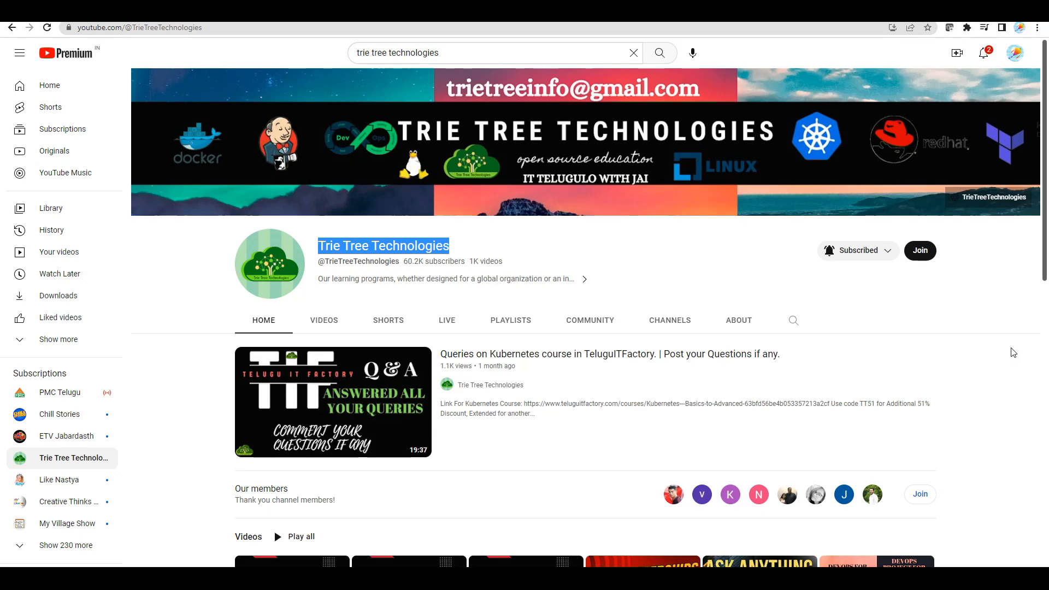
mouse_move(1008, 348)
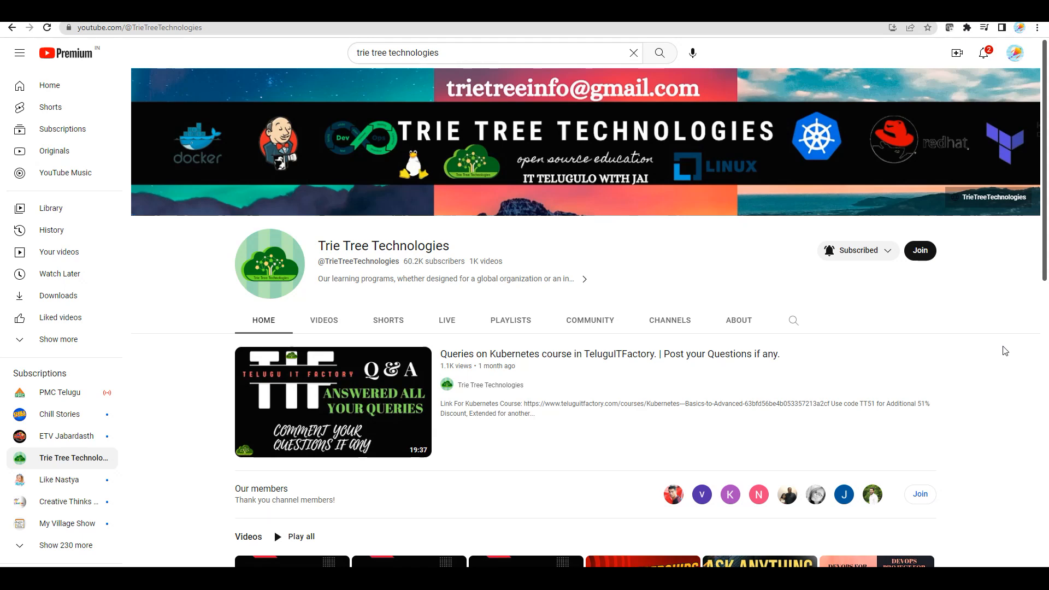
mouse_move(1013, 513)
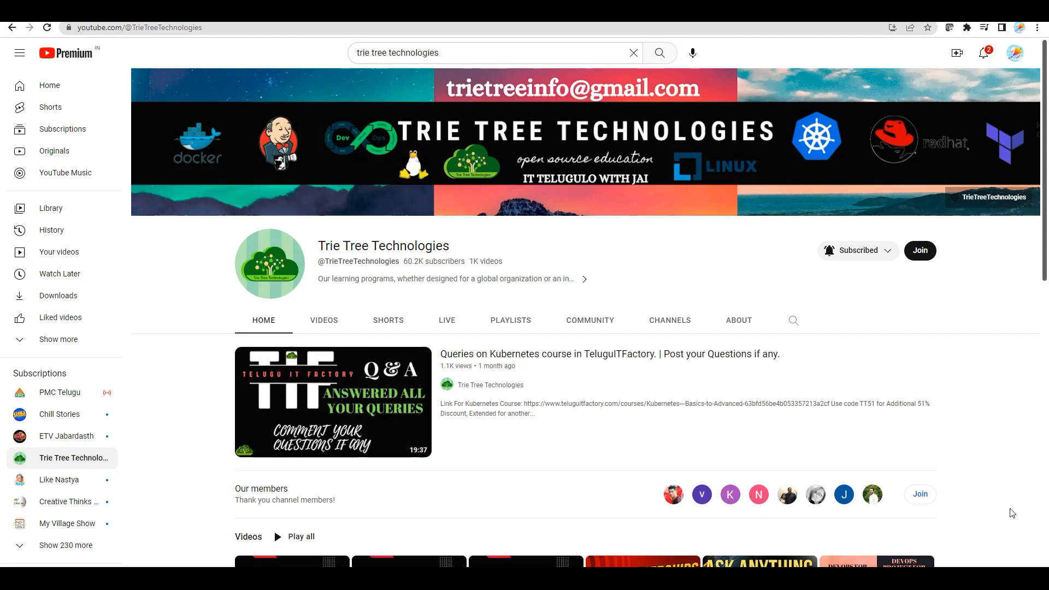